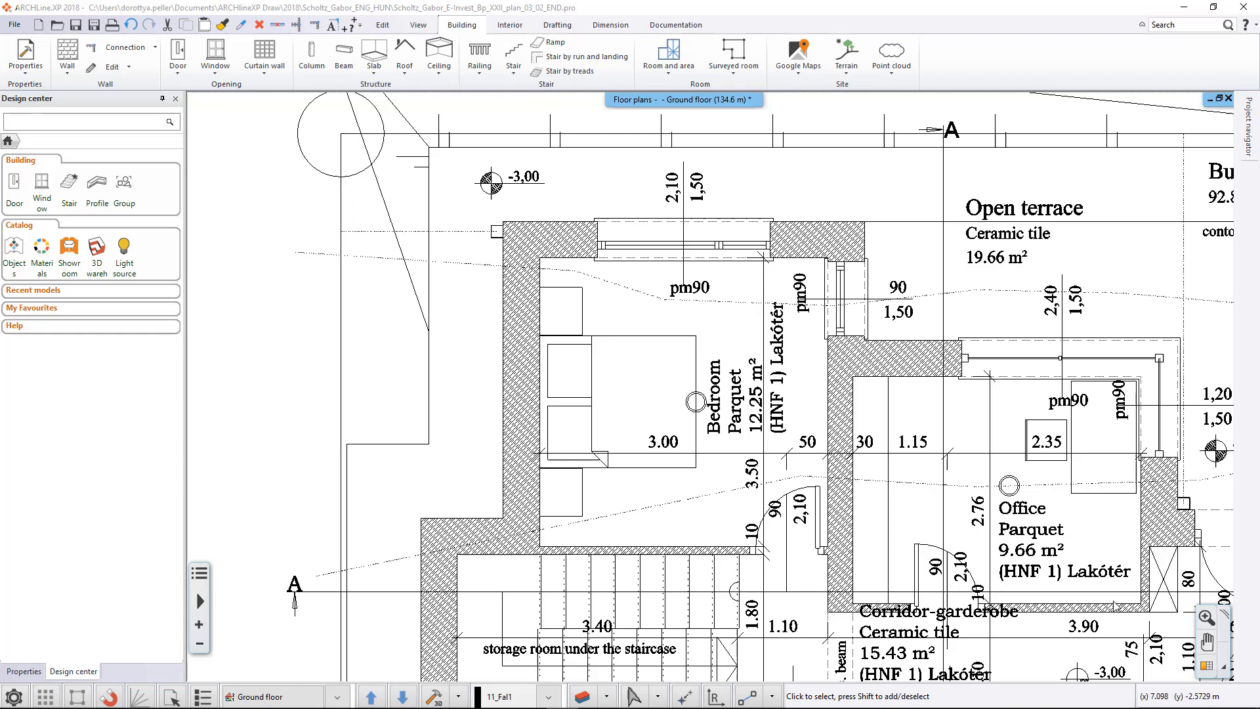
{"action": "mouse_move", "coordinate": [591, 597]}
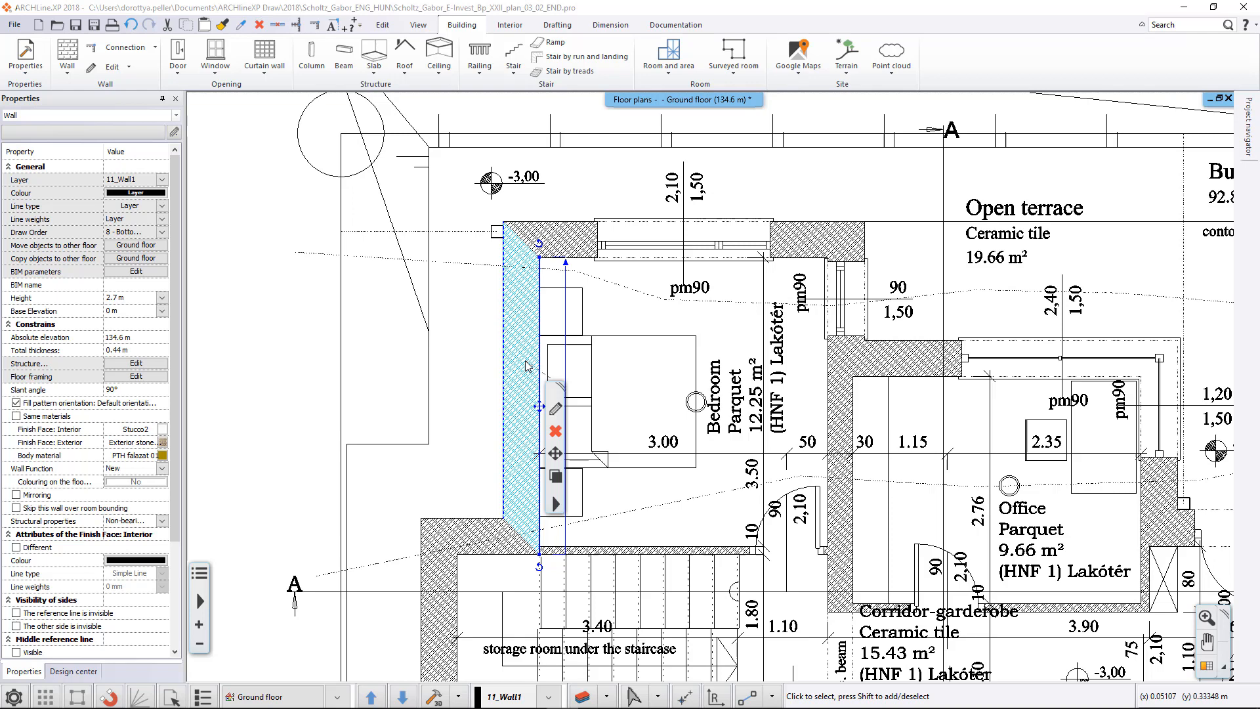
{"action": "mouse_move", "coordinate": [169, 132]}
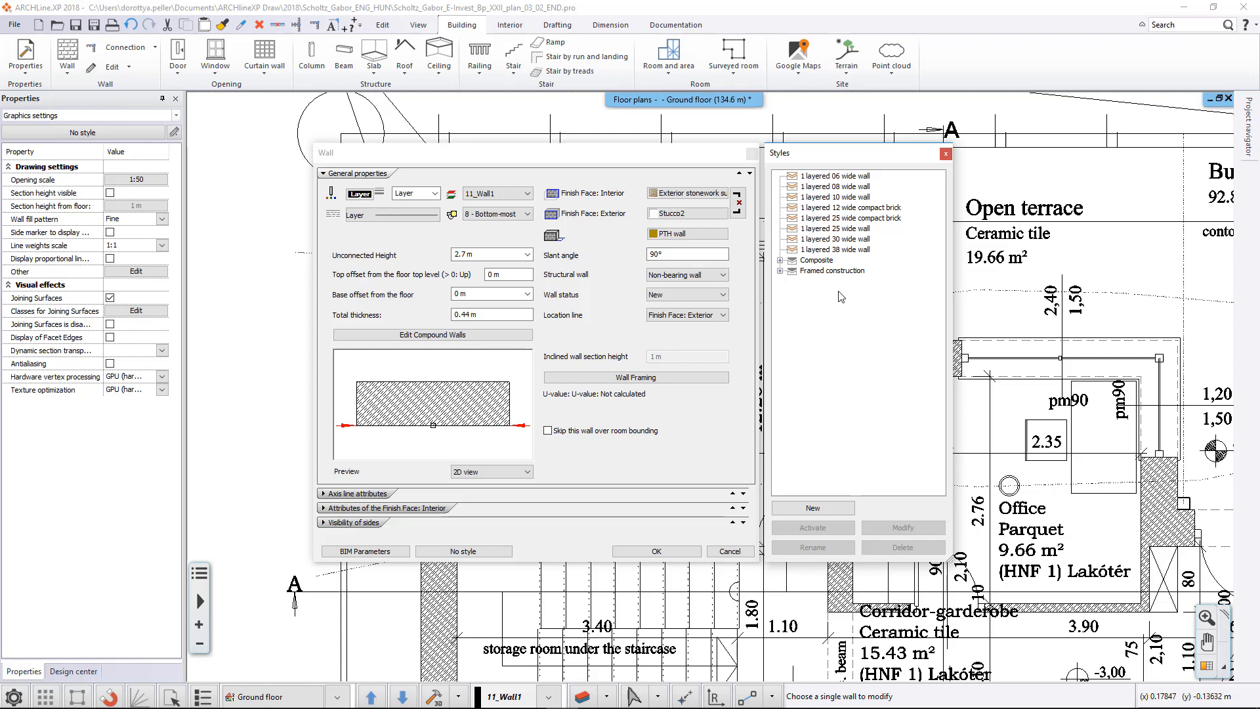
{"action": "mouse_move", "coordinate": [840, 296]}
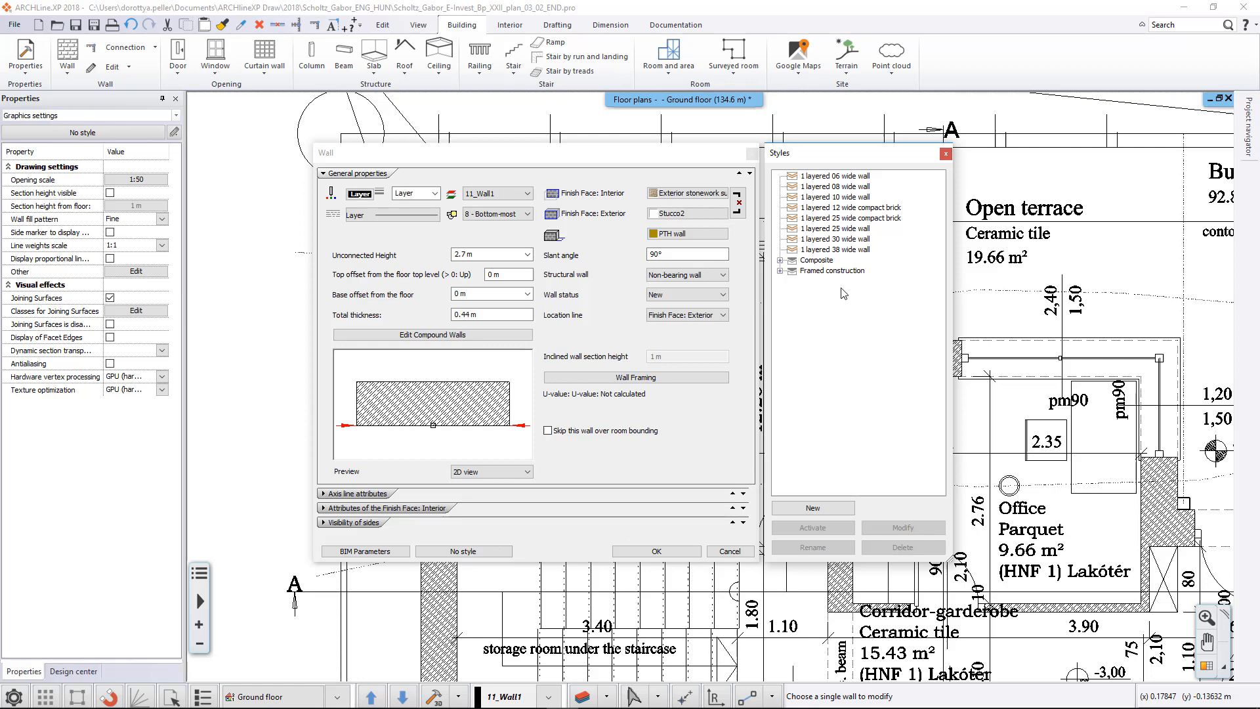
{"action": "mouse_move", "coordinate": [839, 305]}
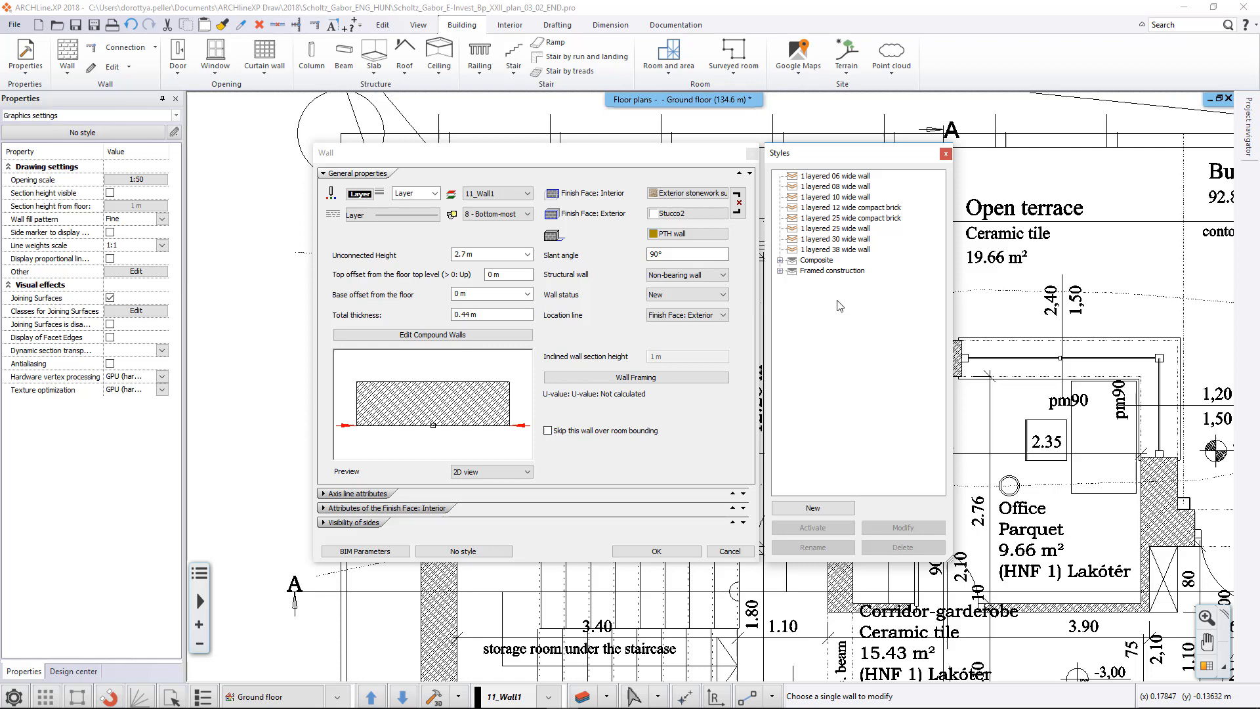
{"action": "mouse_move", "coordinate": [710, 359]}
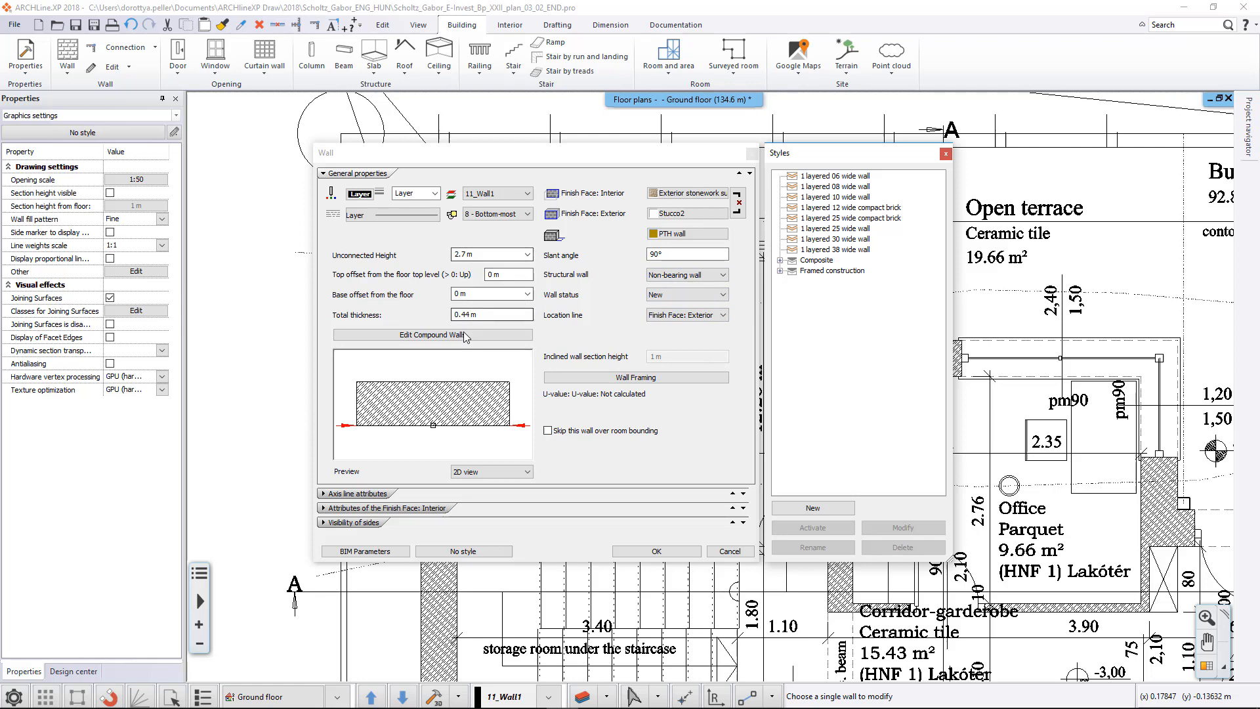
Review the exterior wall's BIM parameters unchanged, then start a new style from its settings
{"action": "left_click", "coordinate": [364, 551]}
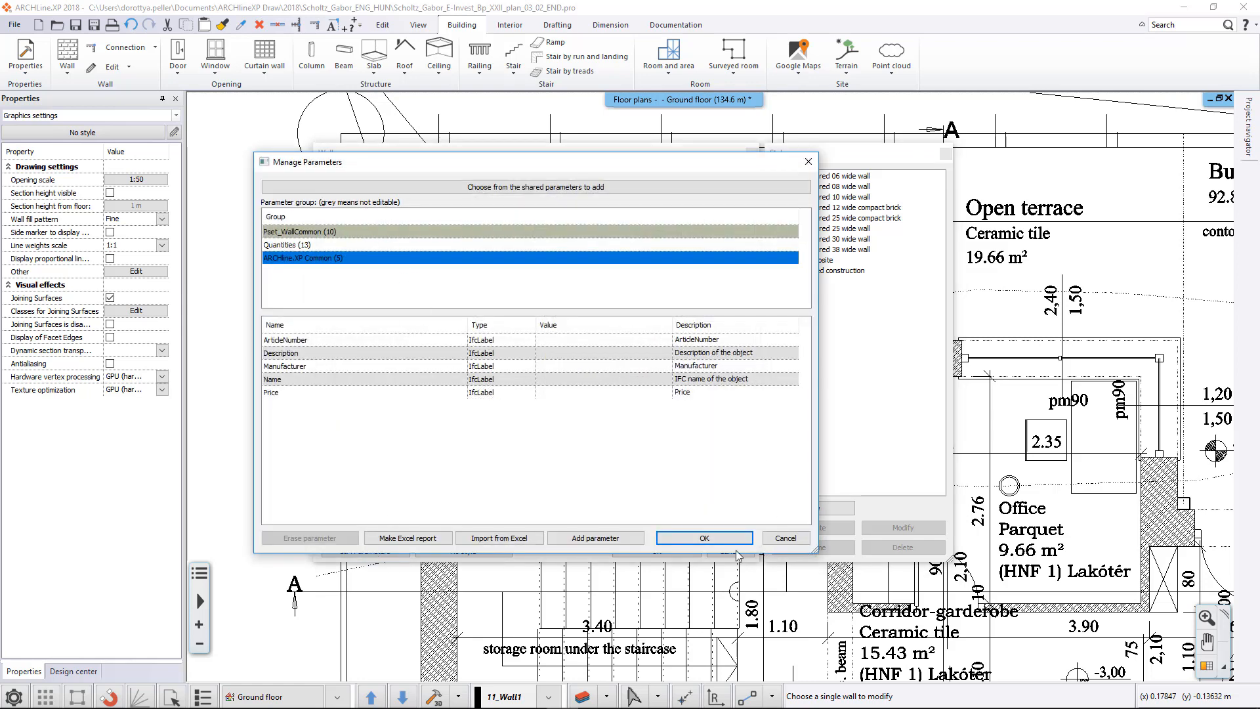
{"action": "left_click", "coordinate": [702, 537]}
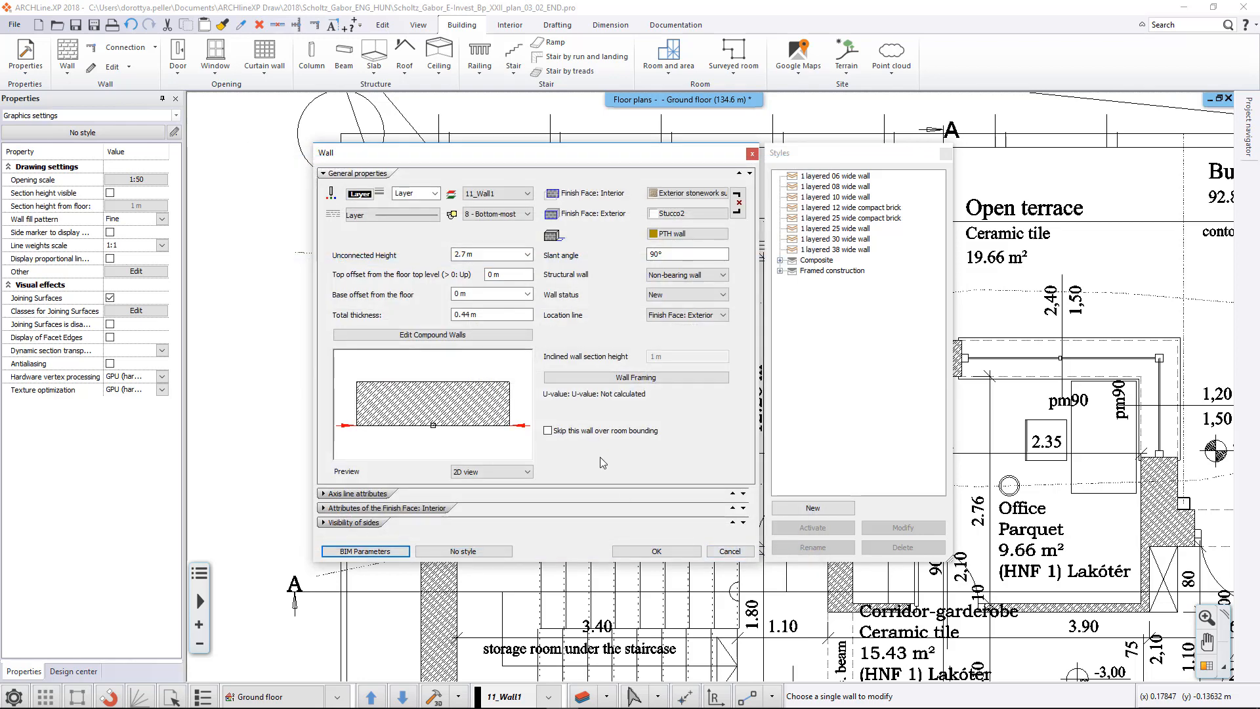
{"action": "left_click", "coordinate": [812, 508]}
{"action": "type", "text": "44 wall"}
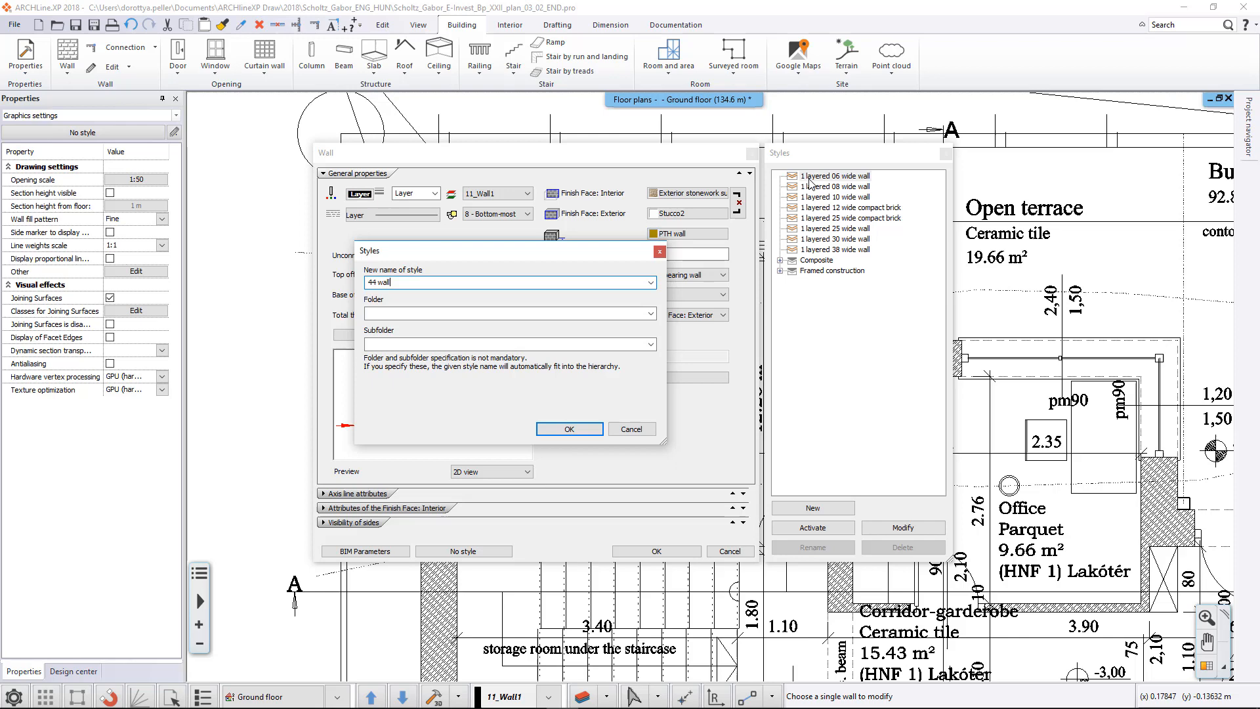
{"action": "mouse_move", "coordinate": [602, 411]}
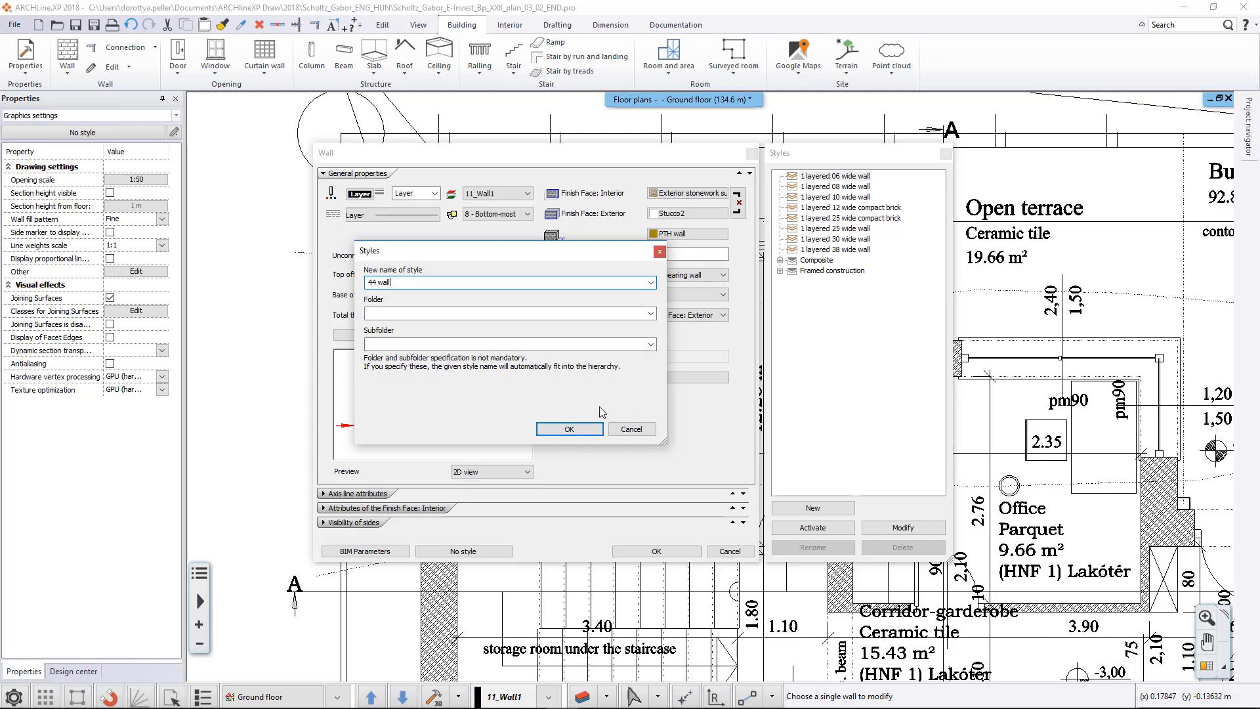
Confirm the new style name '44 wall' and accept the Wall dialog
{"action": "left_click", "coordinate": [569, 428]}
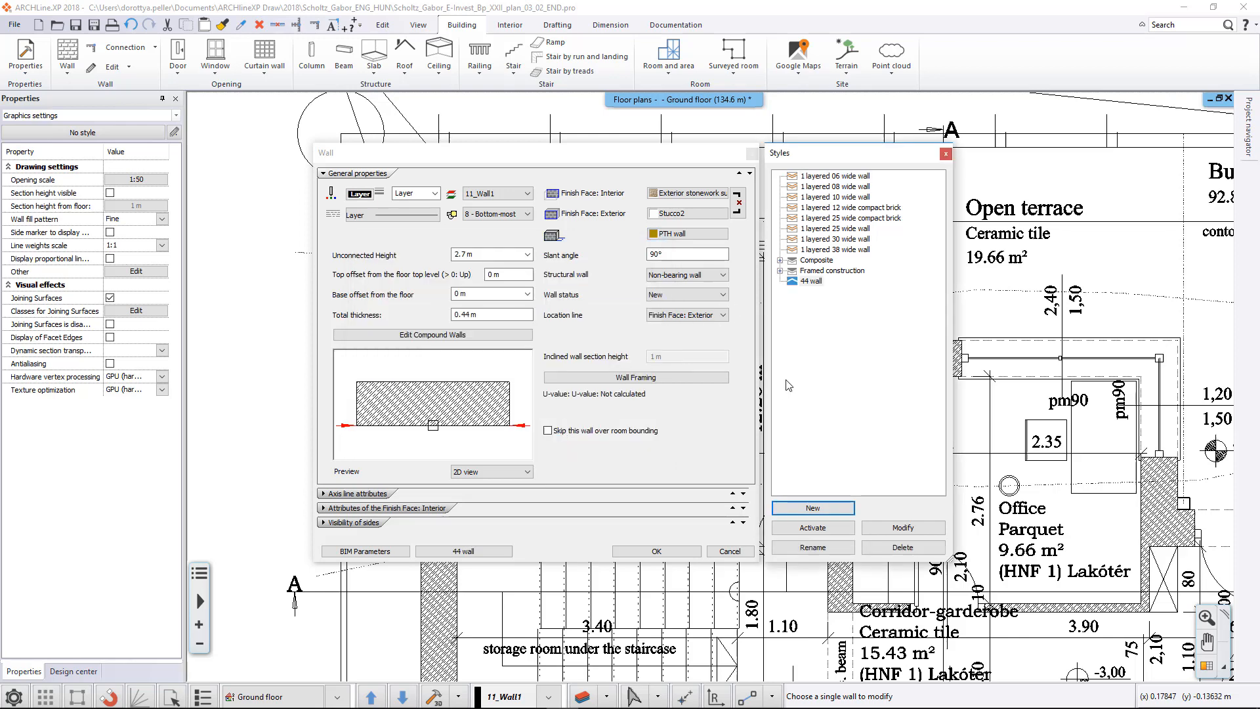
{"action": "left_click", "coordinate": [728, 551]}
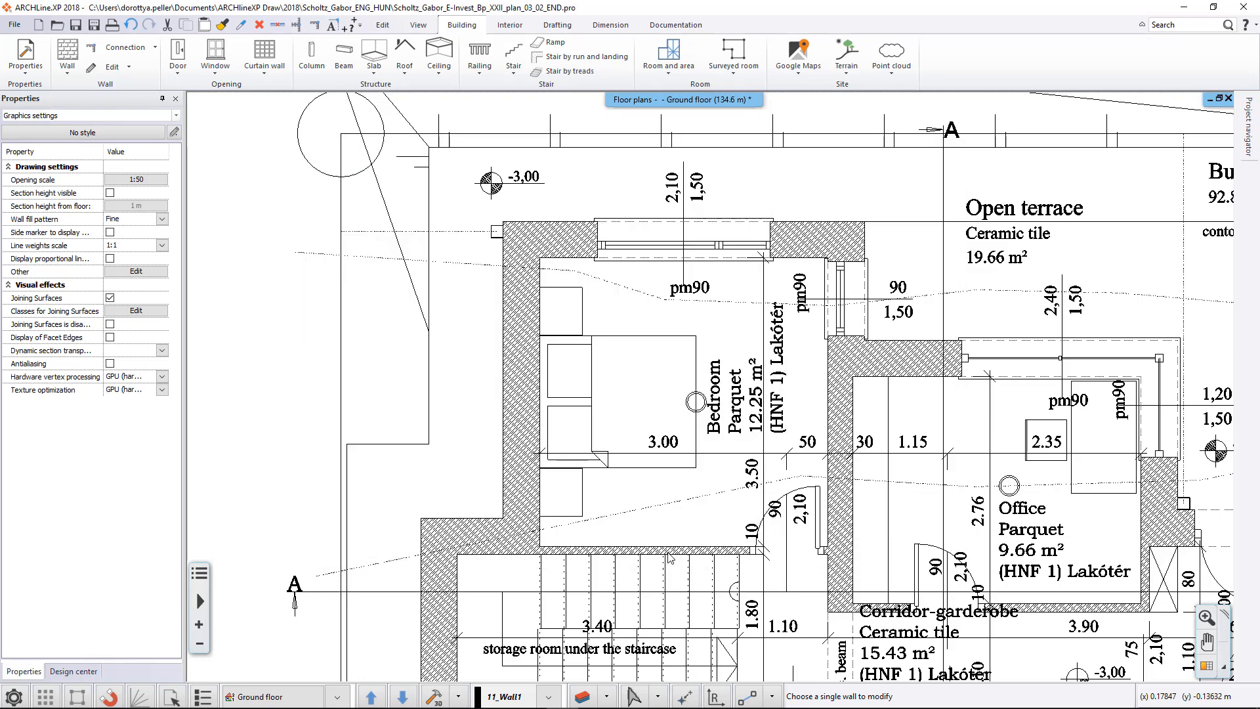
Draw an L-shaped wall using the 44 wall style
{"action": "left_click", "coordinate": [72, 672]}
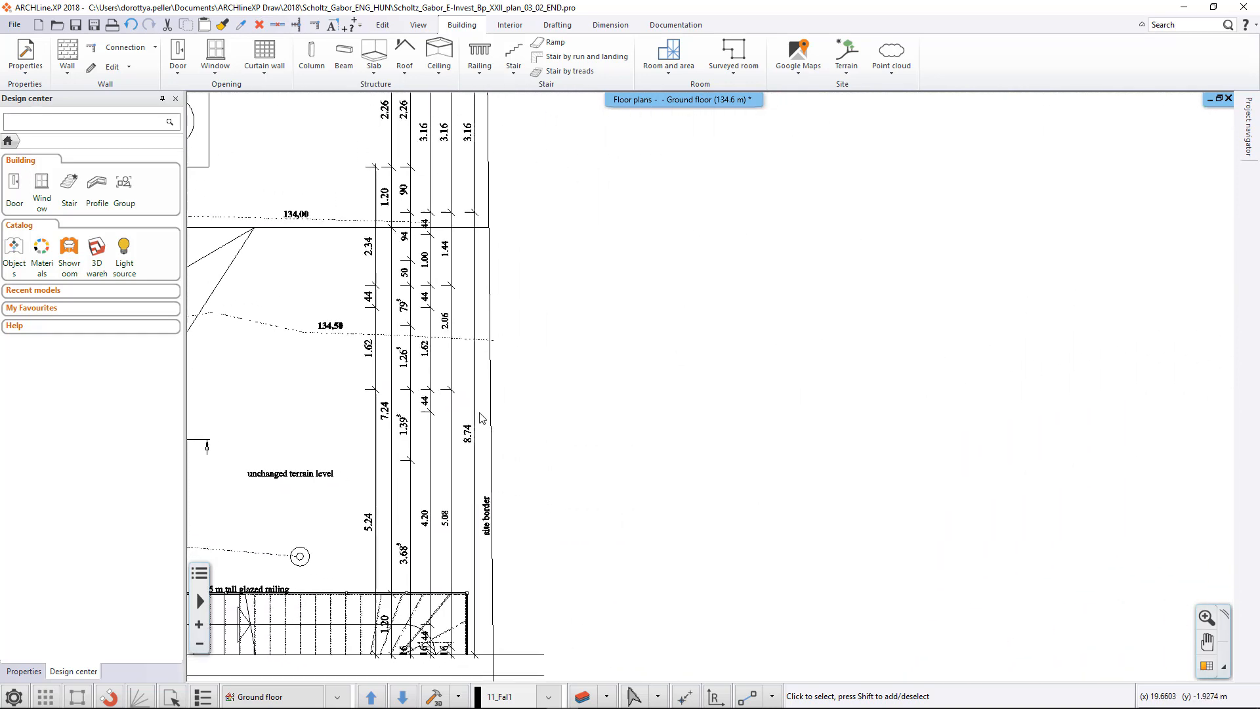
{"action": "left_click", "coordinate": [67, 57]}
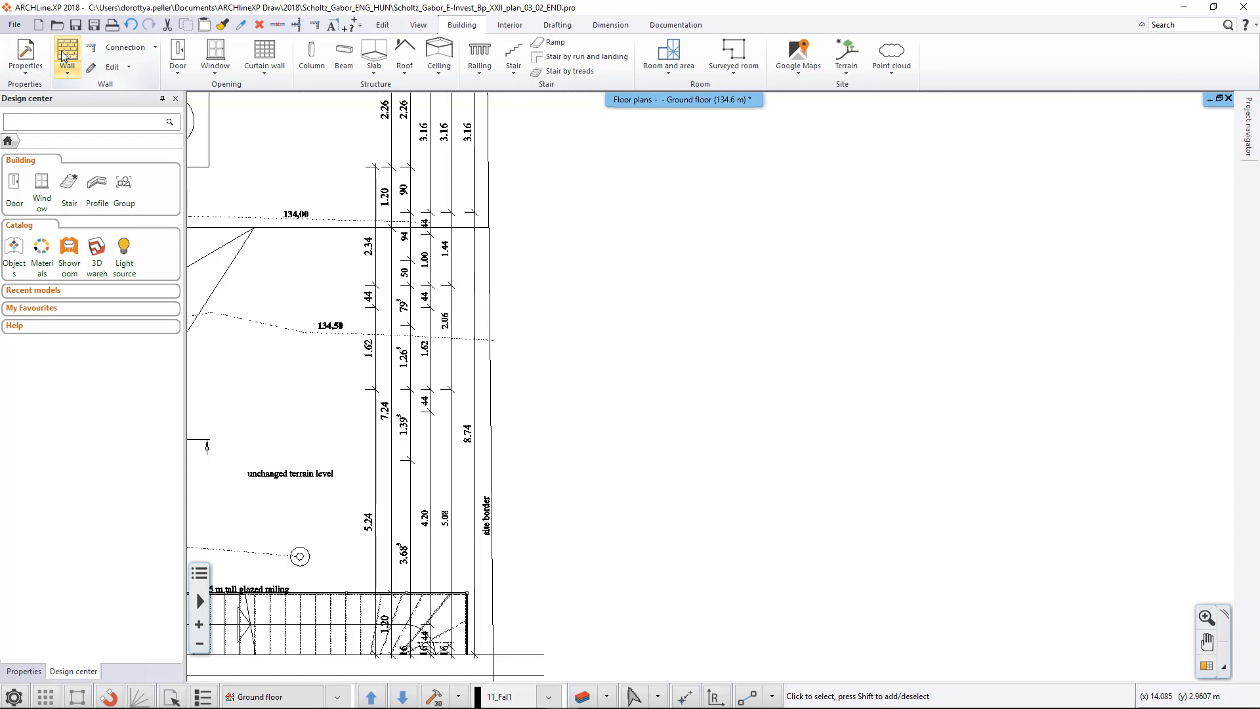
{"action": "left_click", "coordinate": [67, 54]}
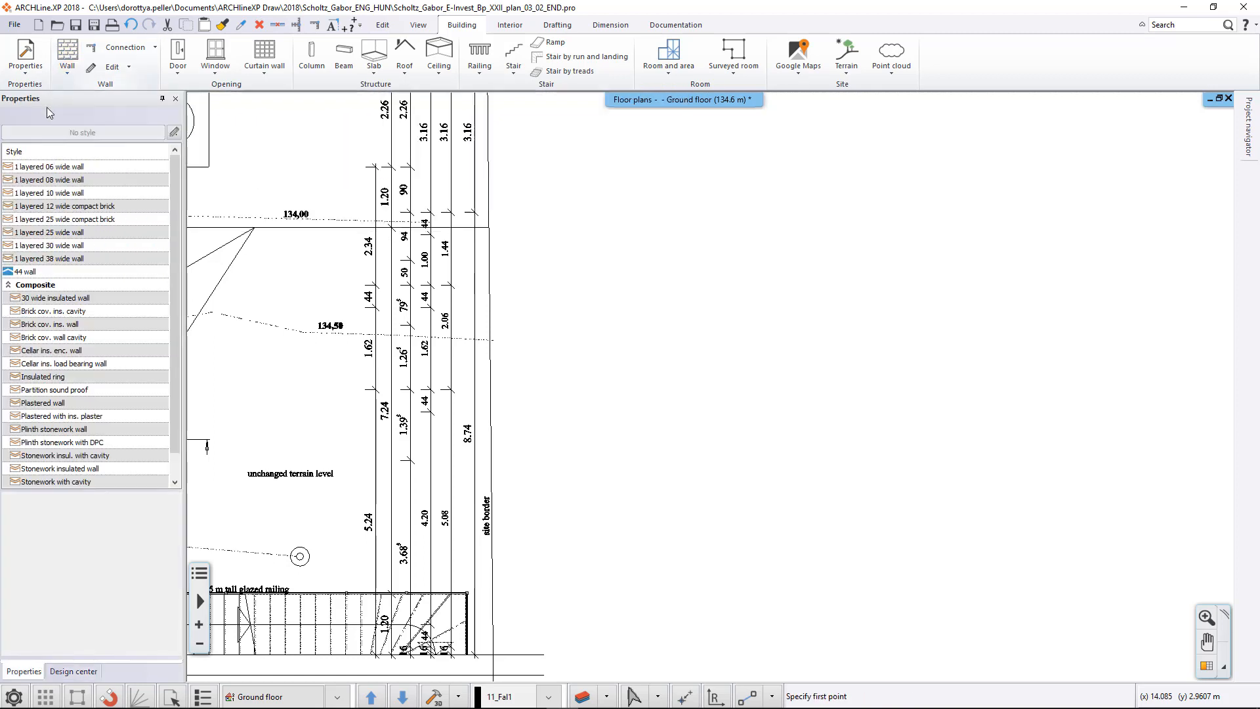
{"action": "mouse_move", "coordinate": [18, 279]}
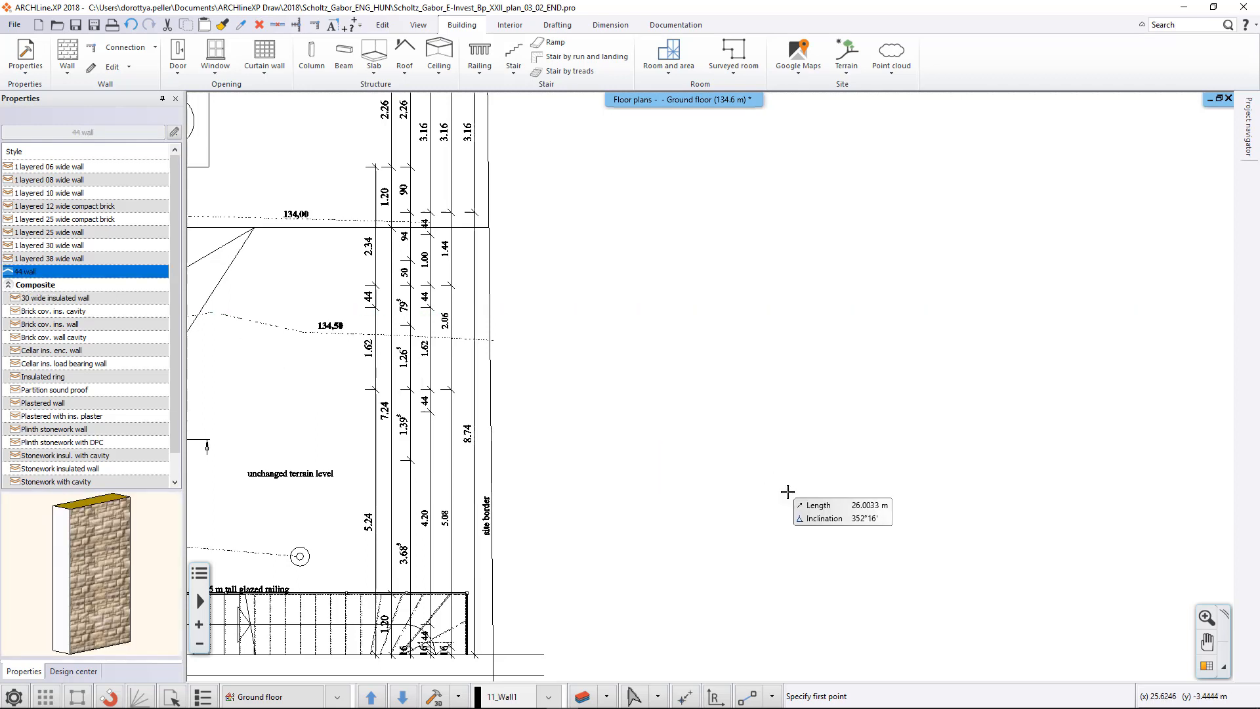
{"action": "left_click", "coordinate": [748, 513]}
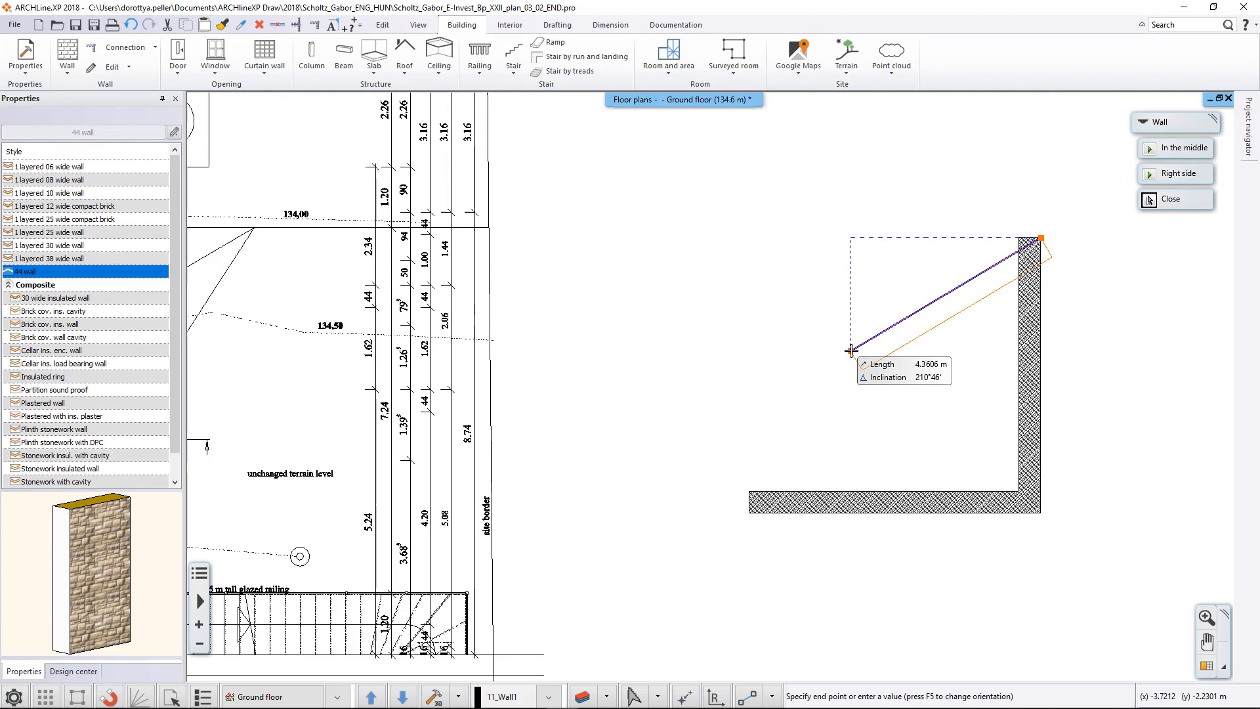
{"action": "mouse_move", "coordinate": [273, 344]}
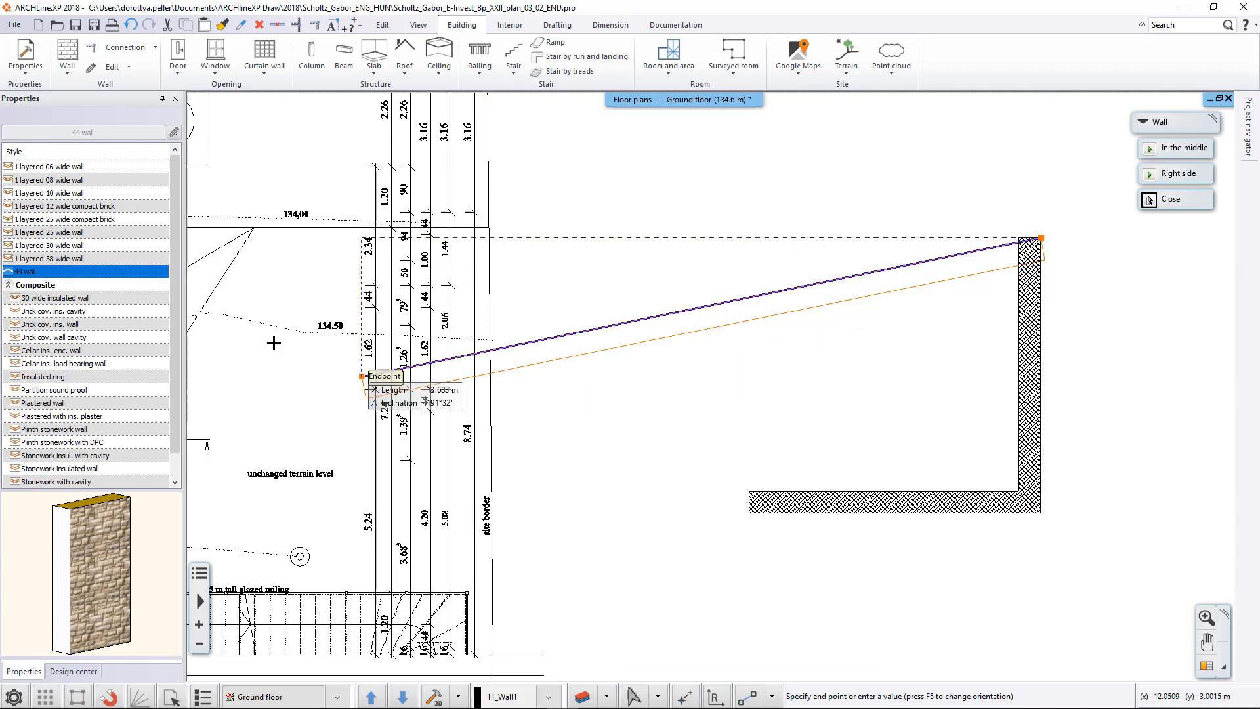
{"action": "mouse_move", "coordinate": [212, 316]}
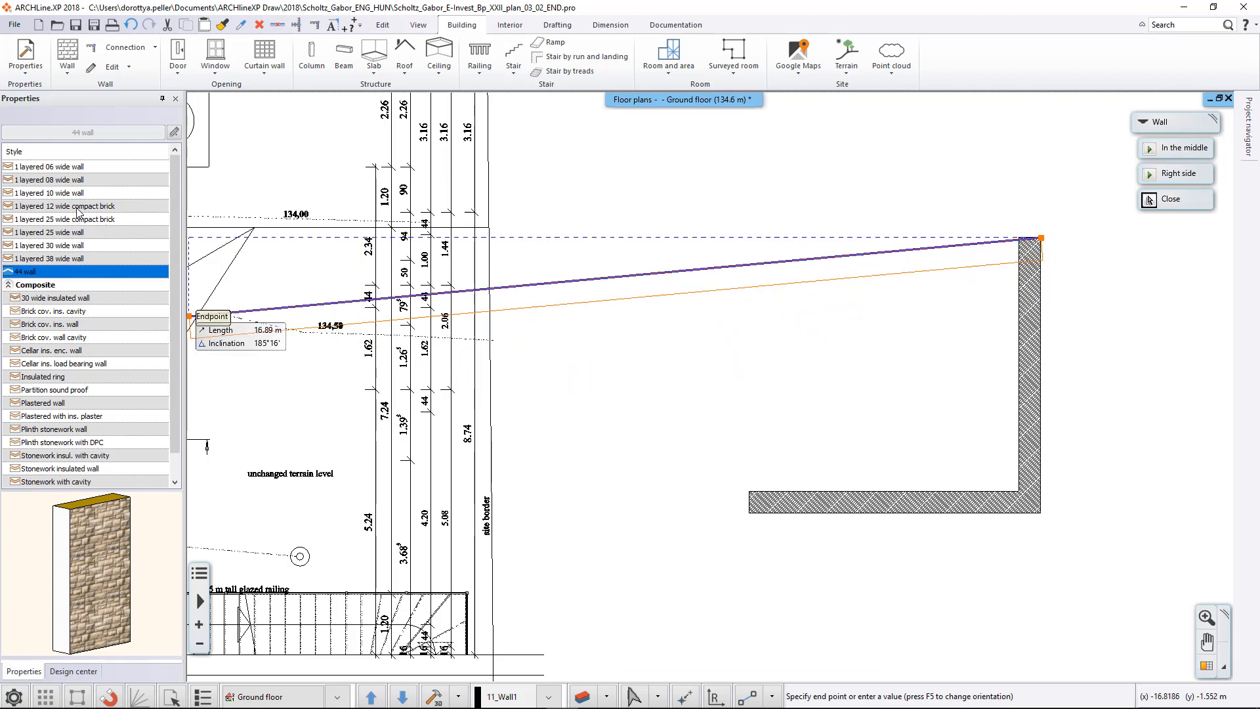
Draw thin 1-layer 12-wide compact brick walls ending against the thick wall
{"action": "left_click", "coordinate": [64, 205]}
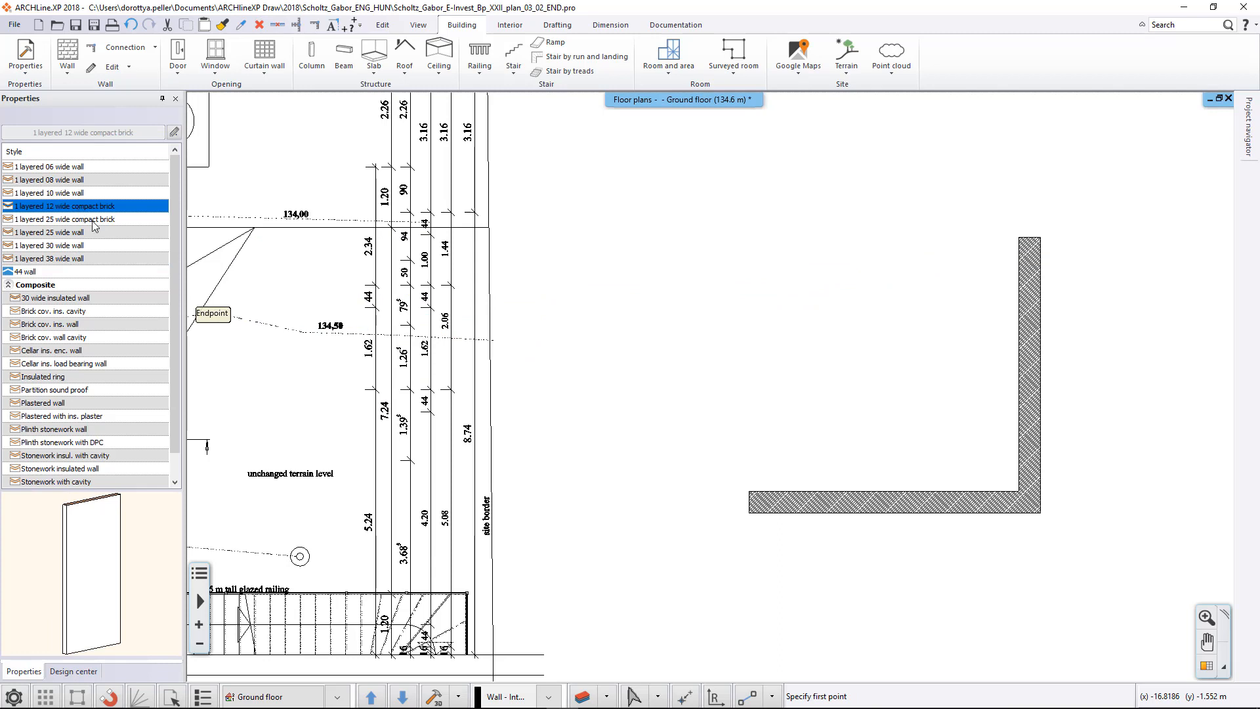
{"action": "mouse_move", "coordinate": [1021, 343]}
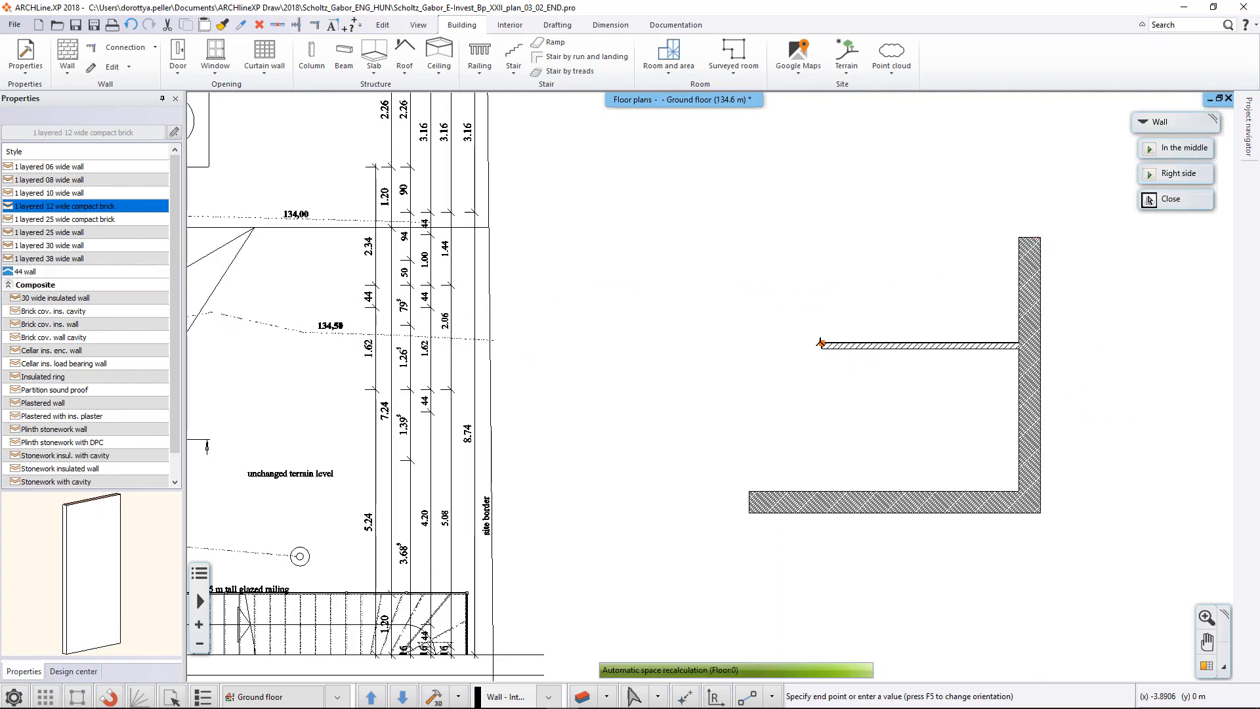
{"action": "left_click", "coordinate": [823, 487]}
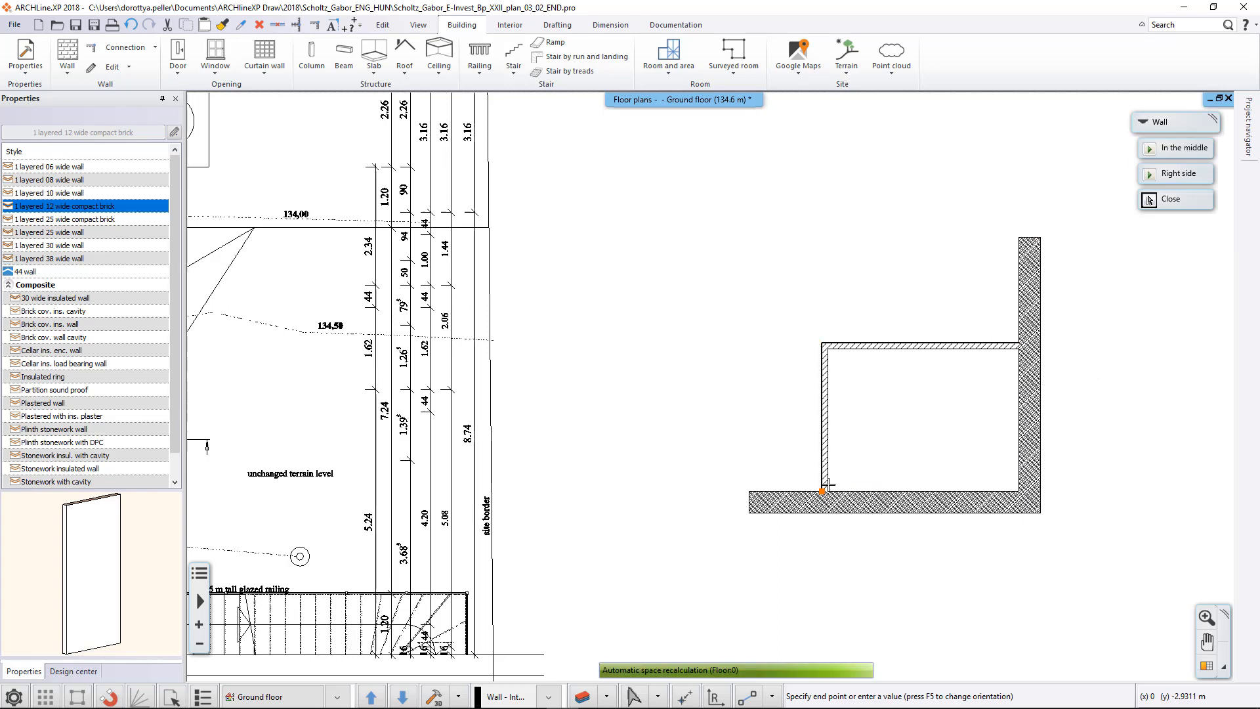
{"action": "left_click", "coordinate": [73, 671]}
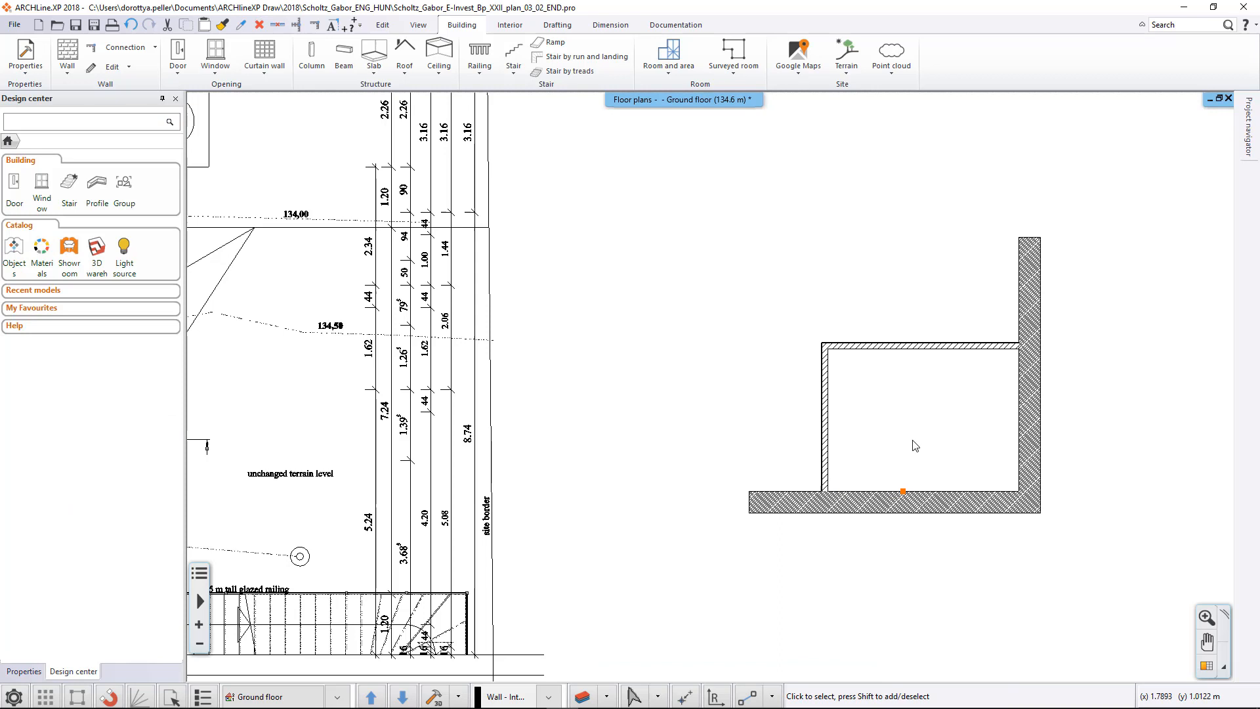
{"action": "mouse_move", "coordinate": [910, 438]}
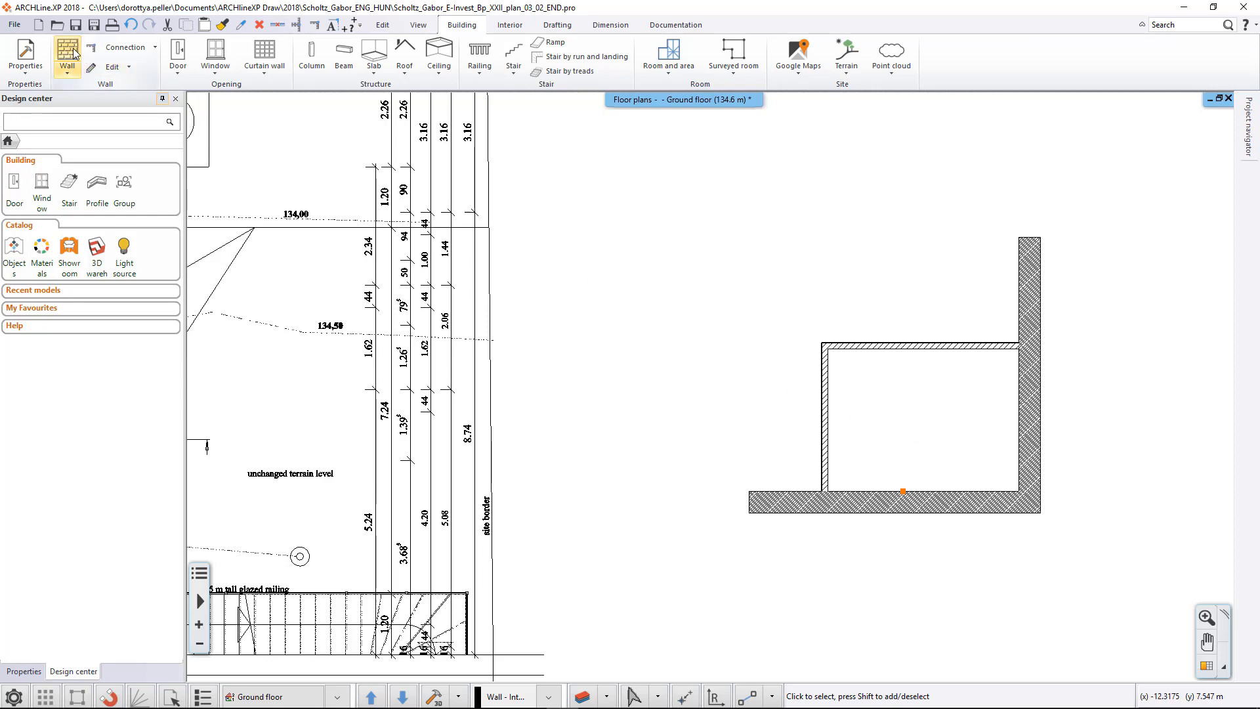
From the Wall tool's style list, open the 44 wall style's context menu
{"action": "left_click", "coordinate": [68, 53]}
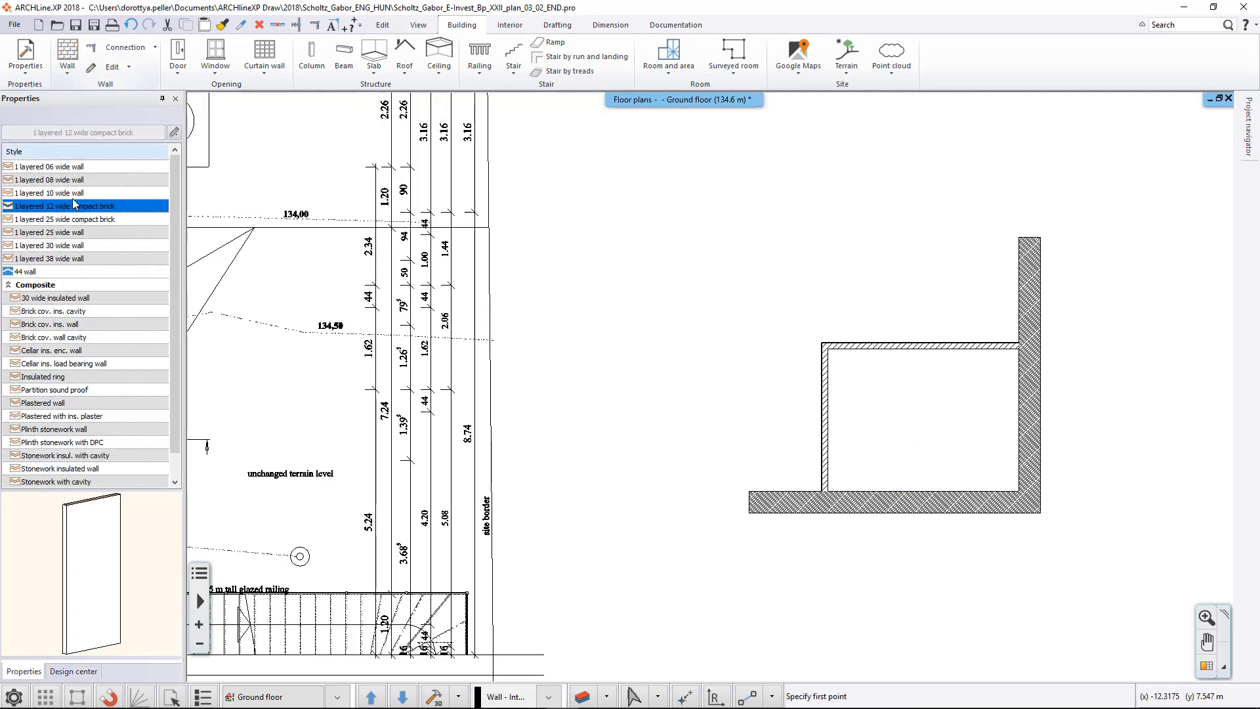
{"action": "mouse_move", "coordinate": [24, 272]}
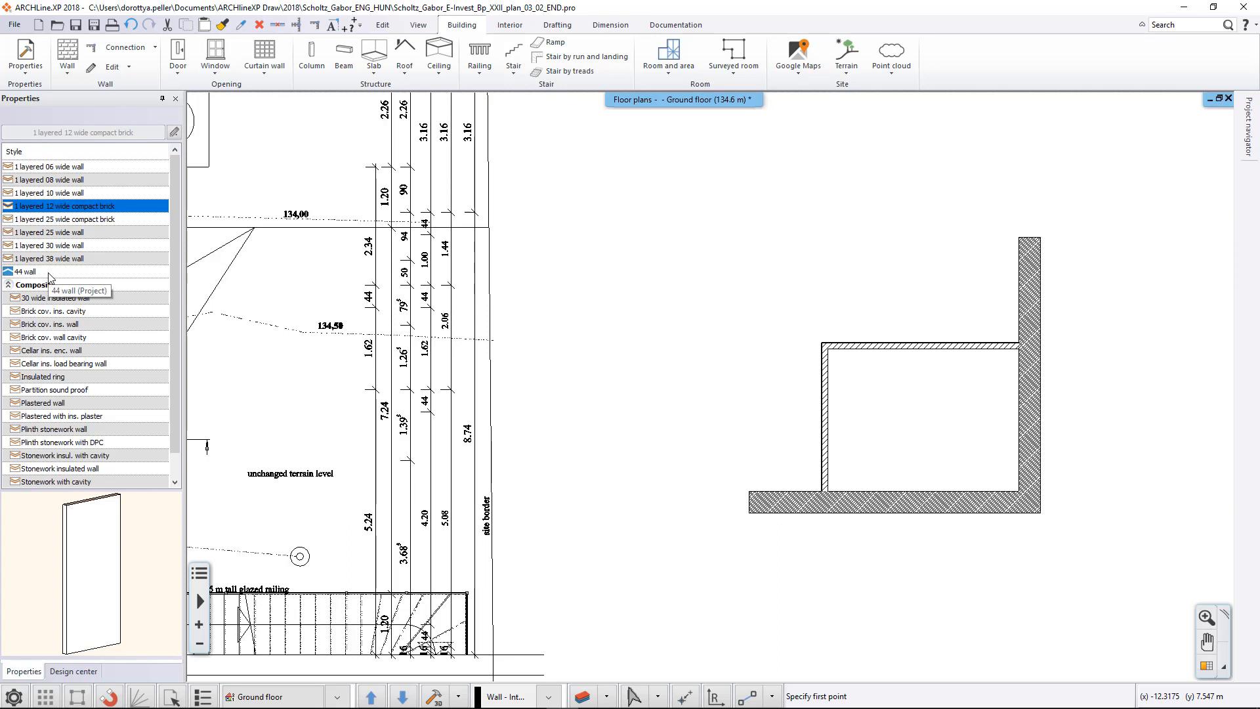
{"action": "right_click", "coordinate": [48, 277]}
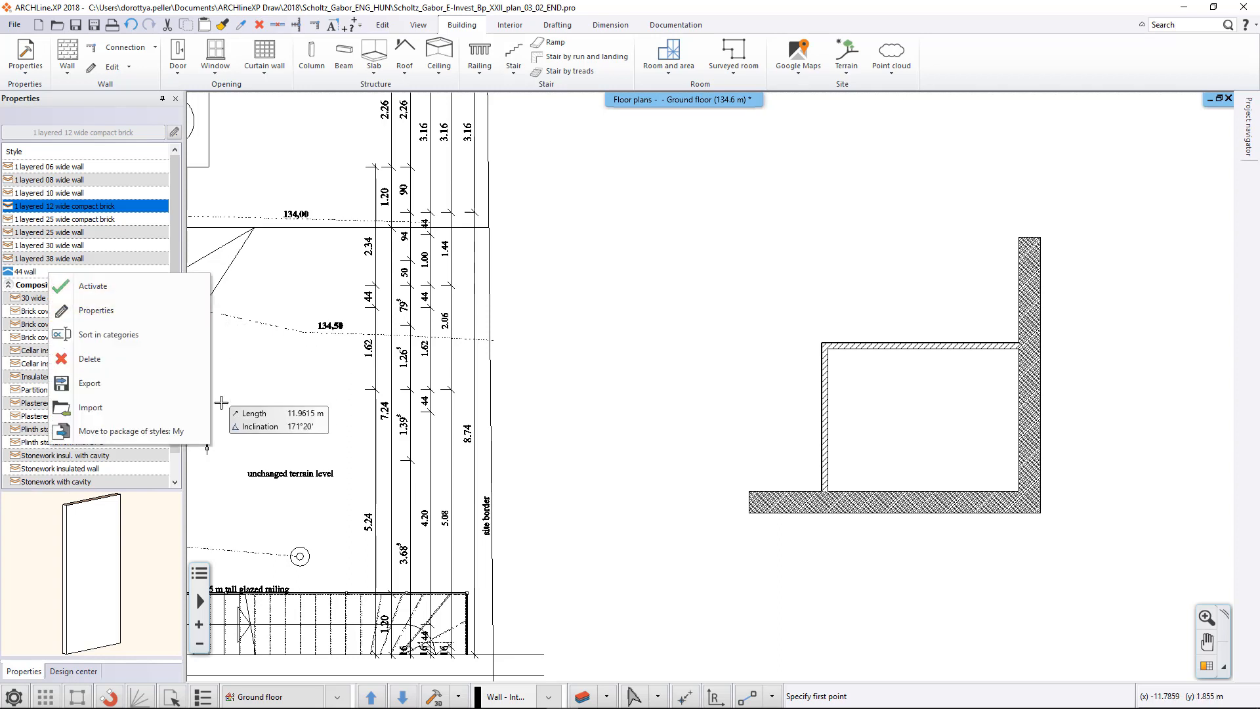
{"action": "mouse_move", "coordinate": [129, 431]}
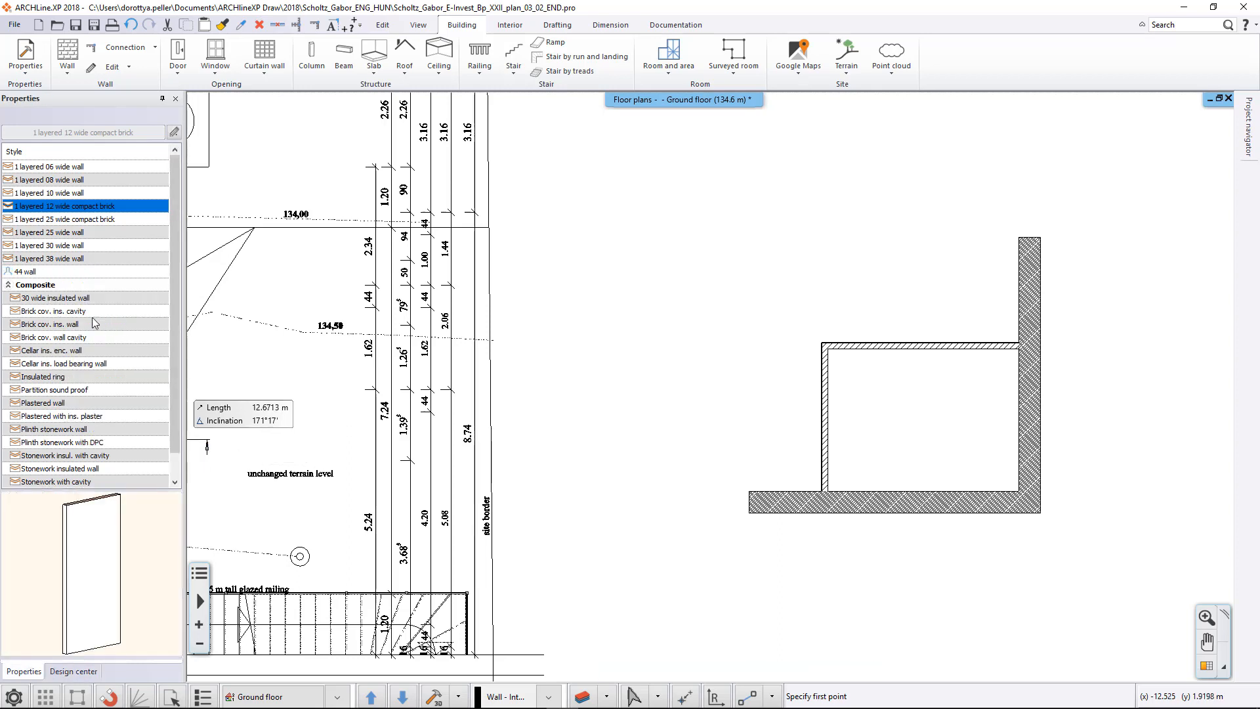
{"action": "mouse_move", "coordinate": [25, 273]}
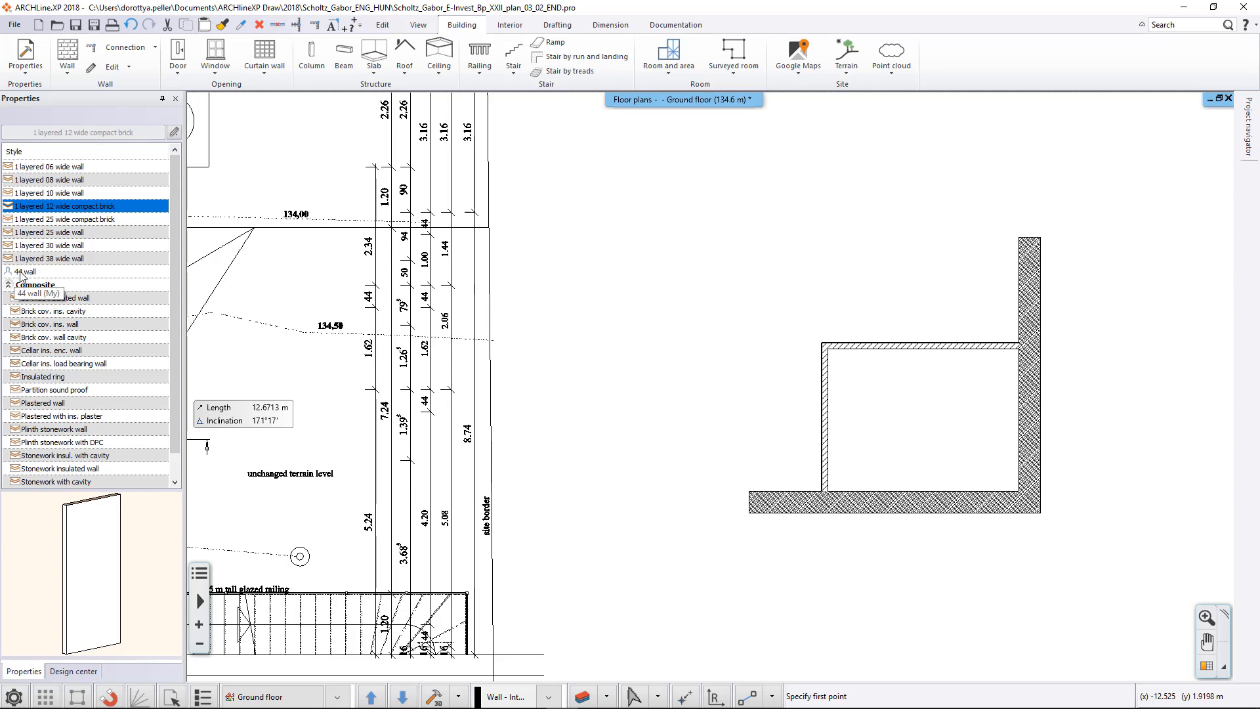
{"action": "mouse_move", "coordinate": [21, 282]}
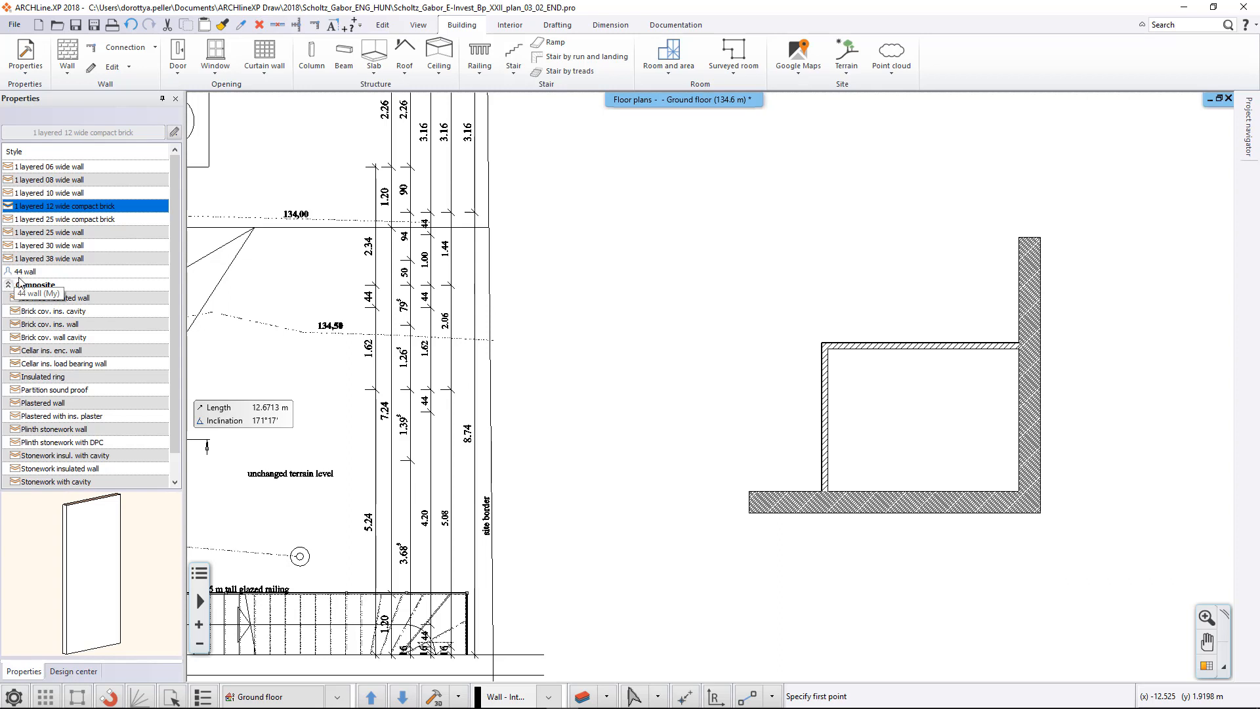